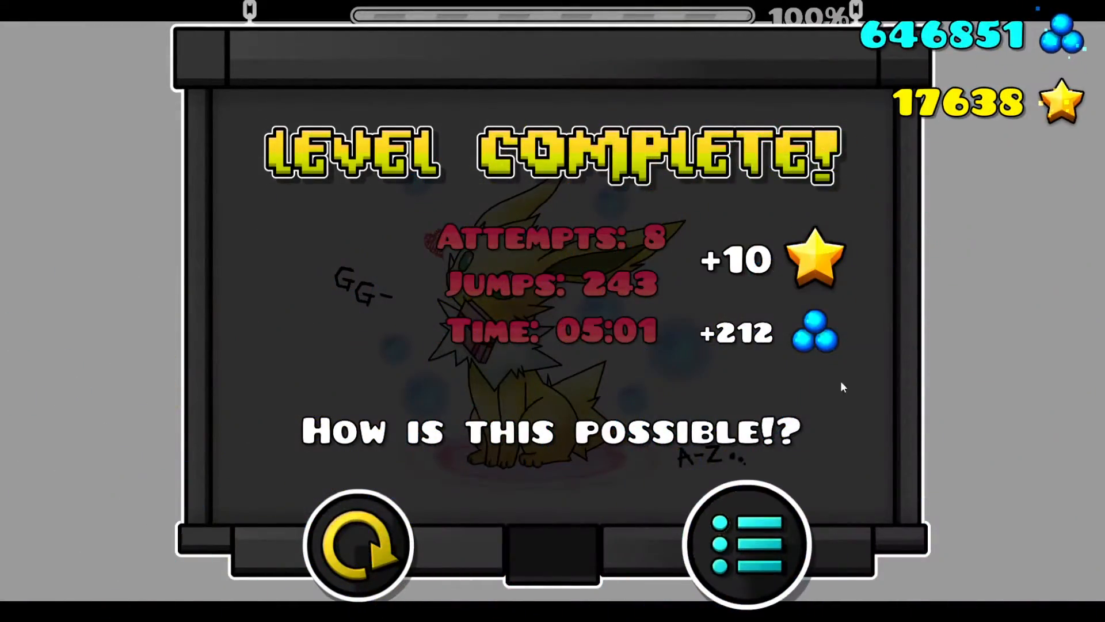
# - Leave the Pulsar completion screen and view its stats at 100% progress
pyautogui.click(747, 542)
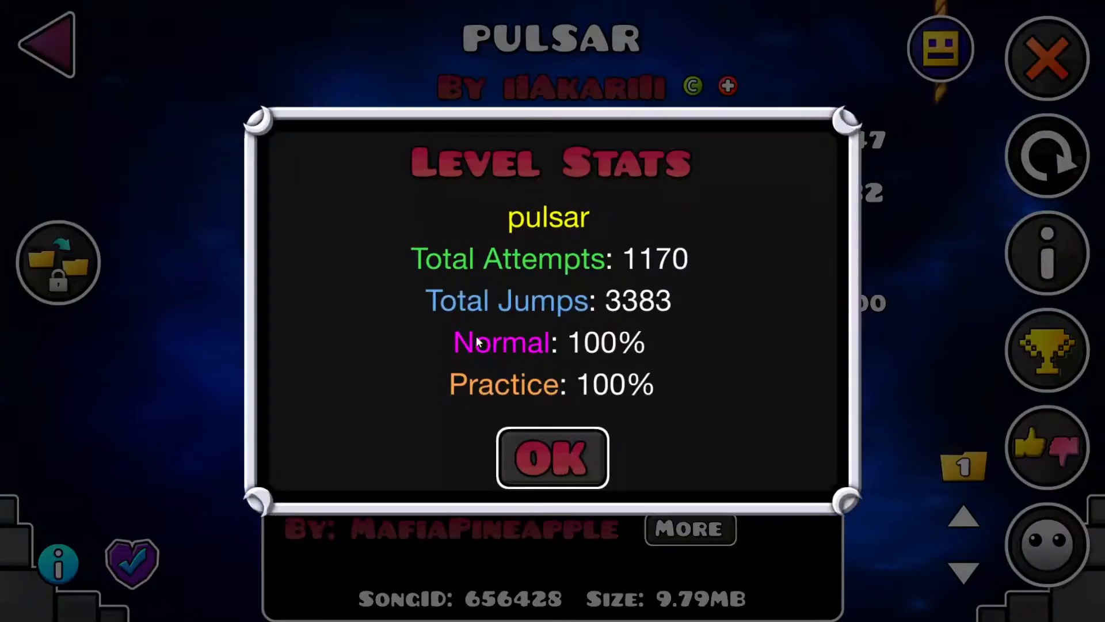
# - Post the comment 'fun' on Pulsar's comment page with 100% progress shown
pyautogui.click(551, 457)
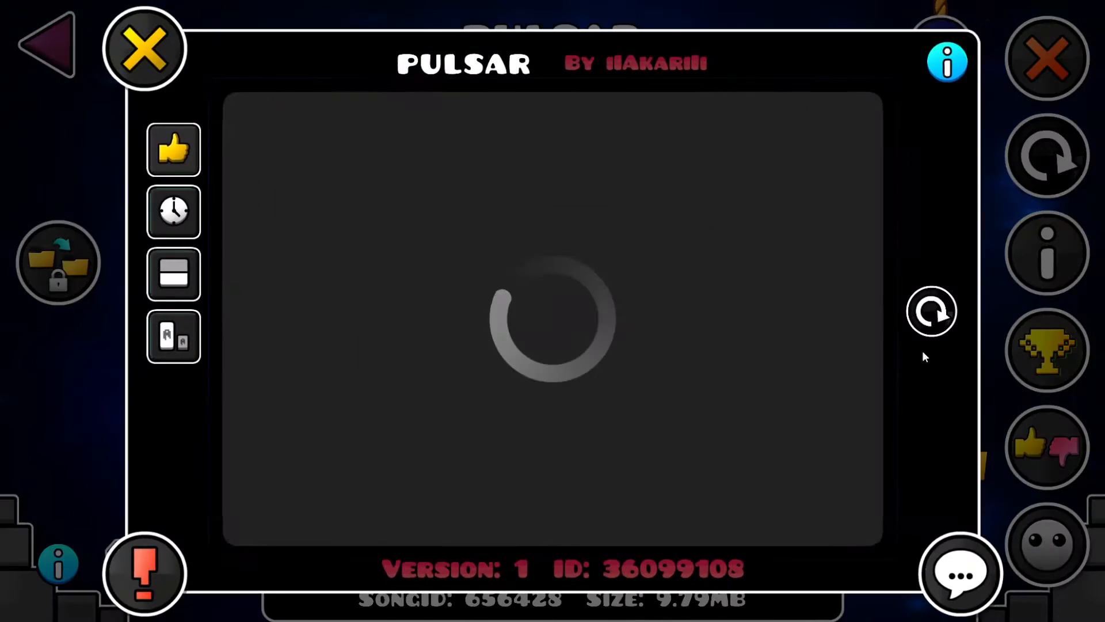
pyautogui.click(958, 570)
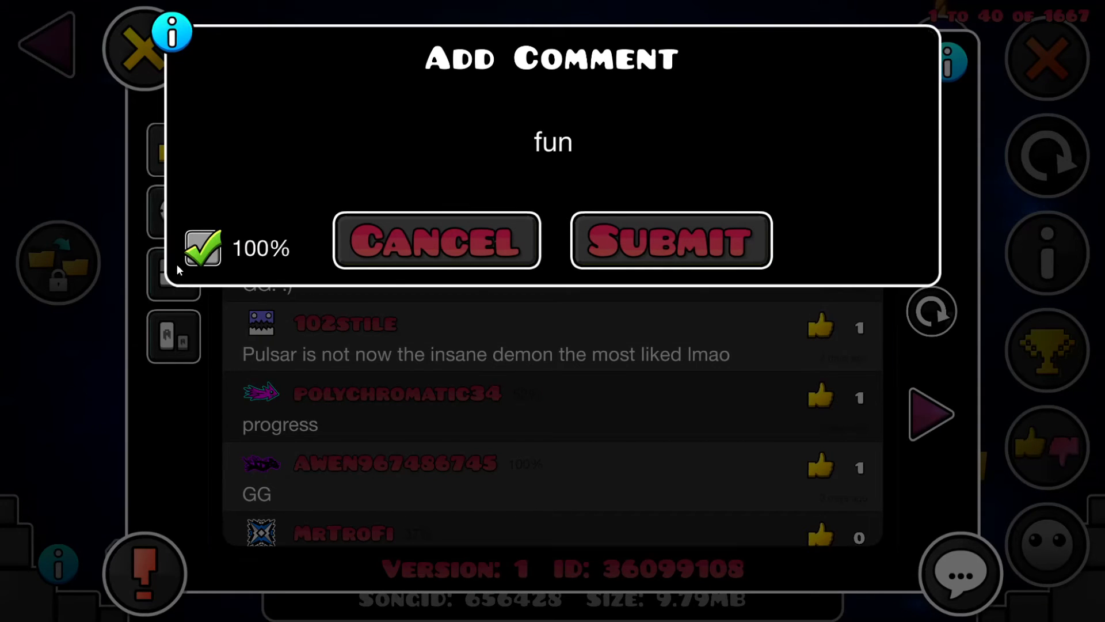
pyautogui.click(670, 239)
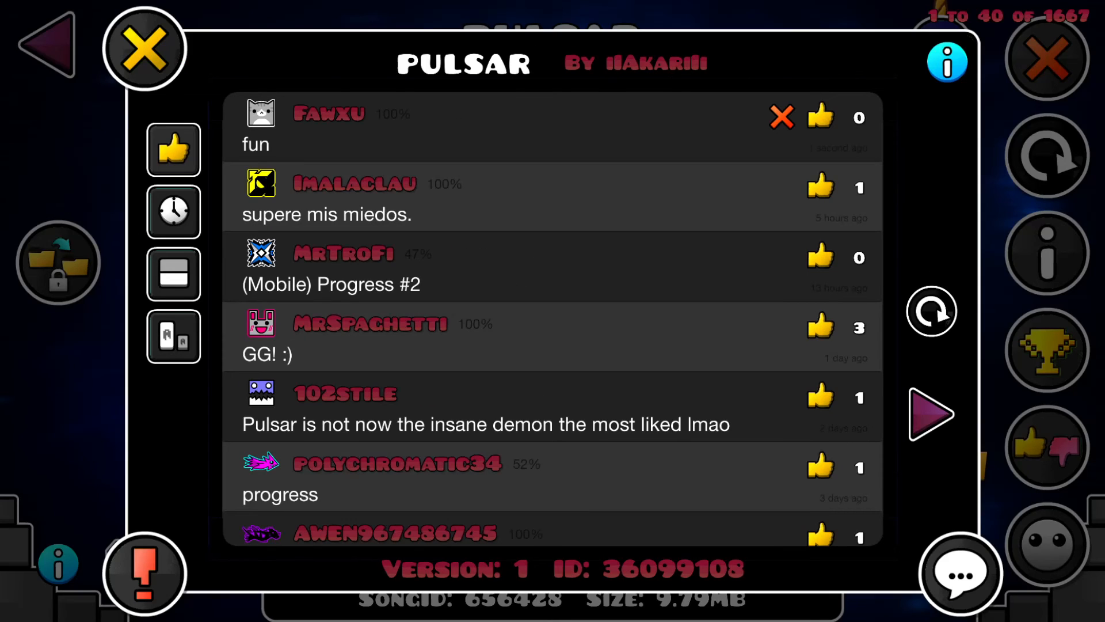